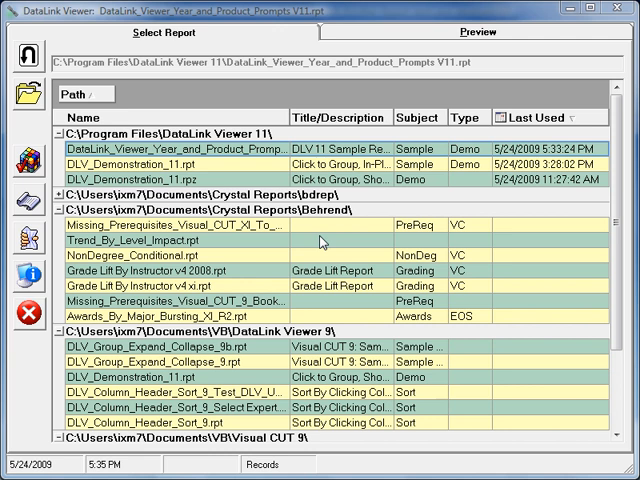
mouse_move(228, 155)
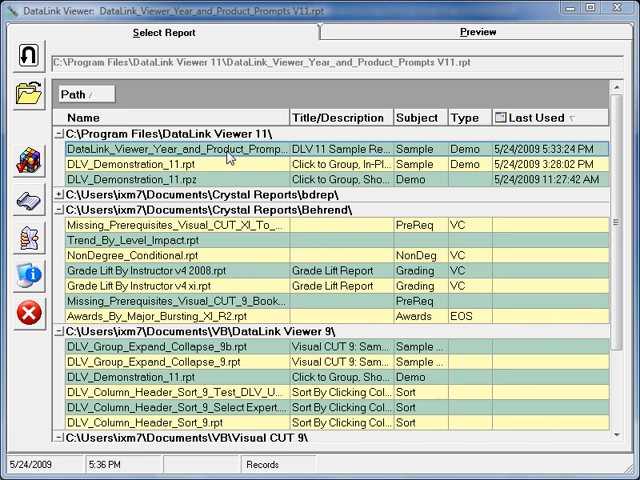
- Run the Year and Product Prompts V11 report and choose 2005 as the order year
double_click(157, 150)
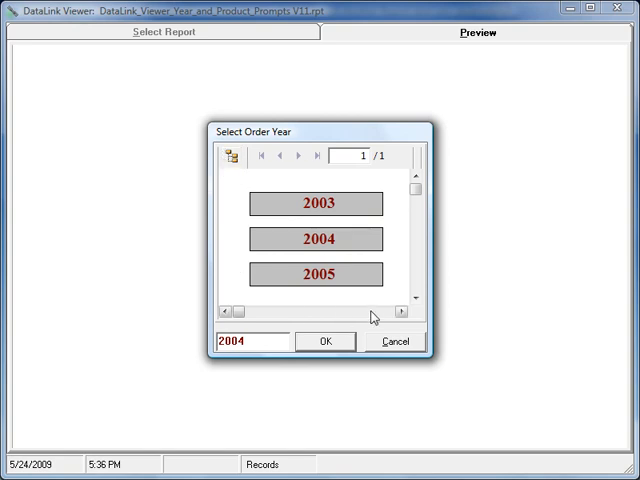
mouse_move(313, 183)
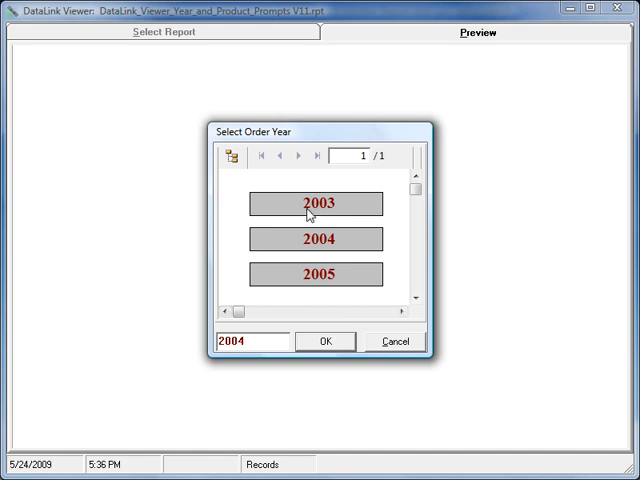
click(316, 239)
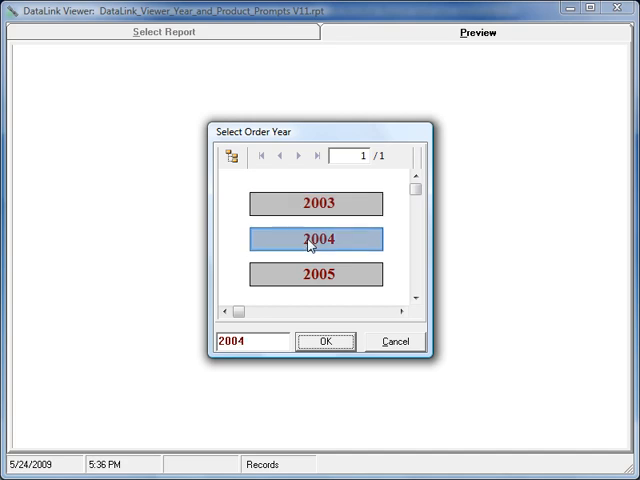
click(316, 273)
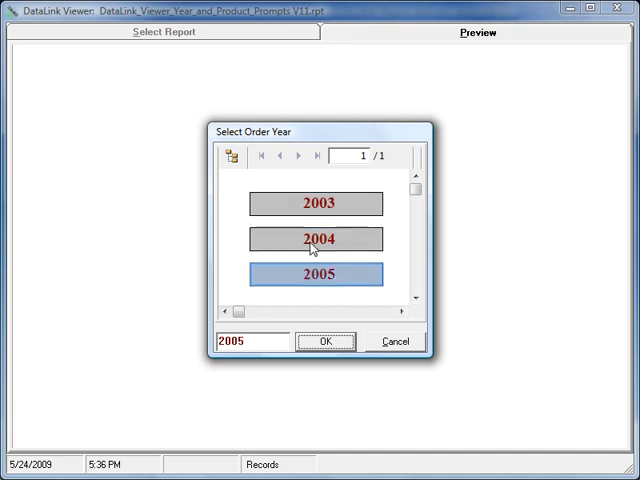
click(326, 341)
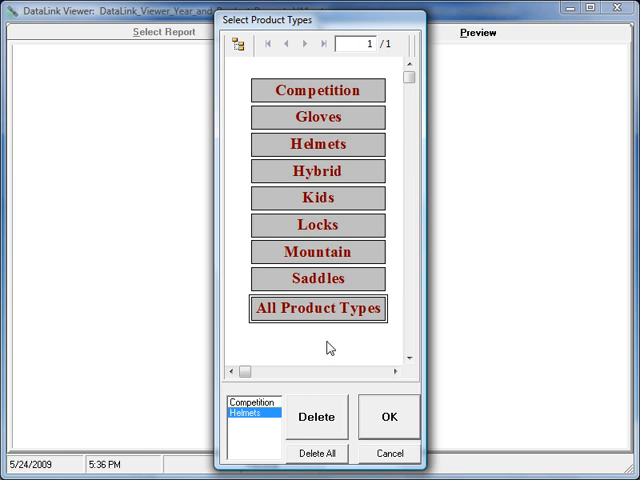
mouse_move(322, 178)
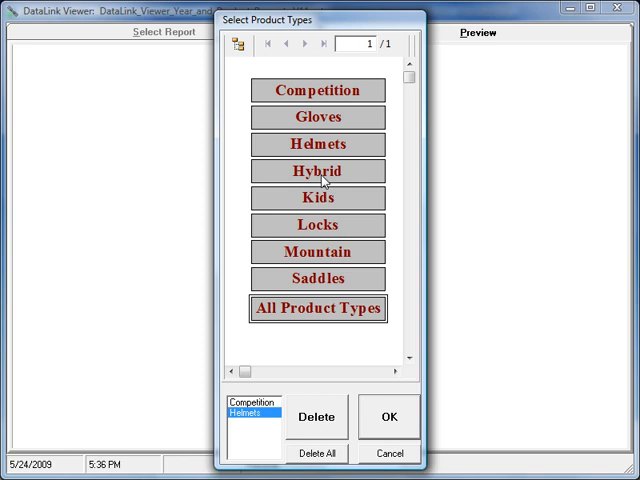
- Add then remove Kids and Hybrid, confirming Competition and Helmets as product types
click(317, 197)
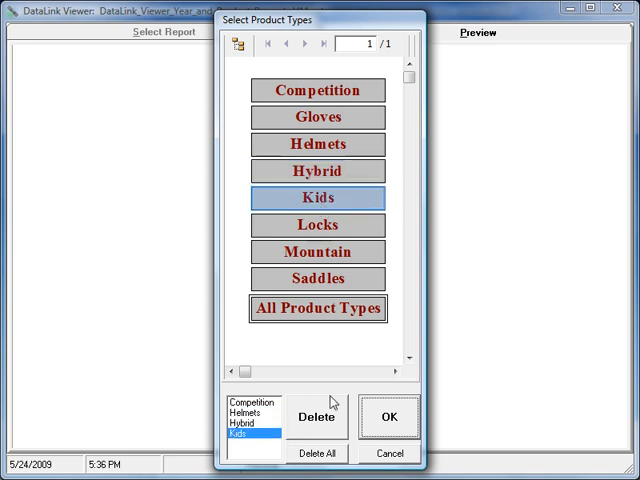
click(317, 417)
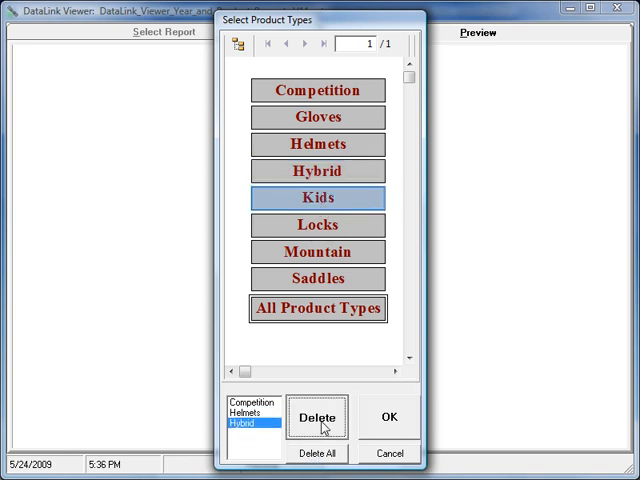
click(318, 417)
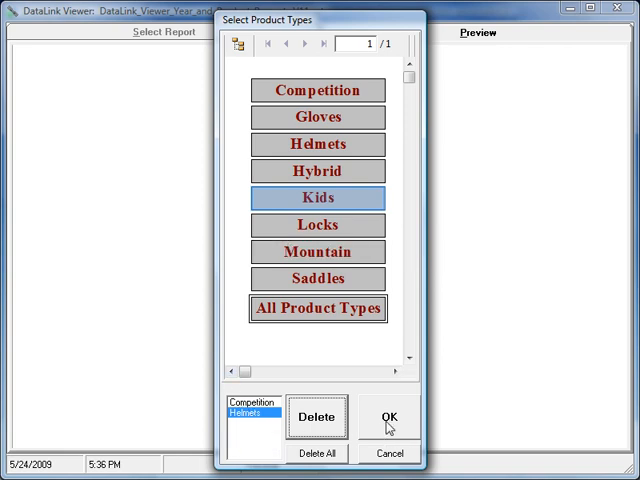
click(389, 415)
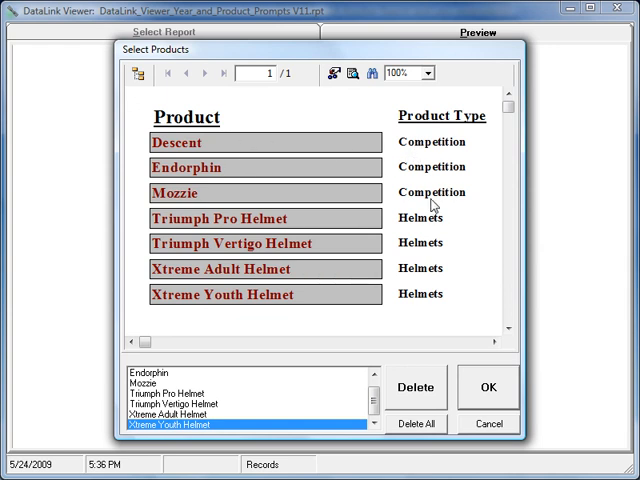
mouse_move(410, 310)
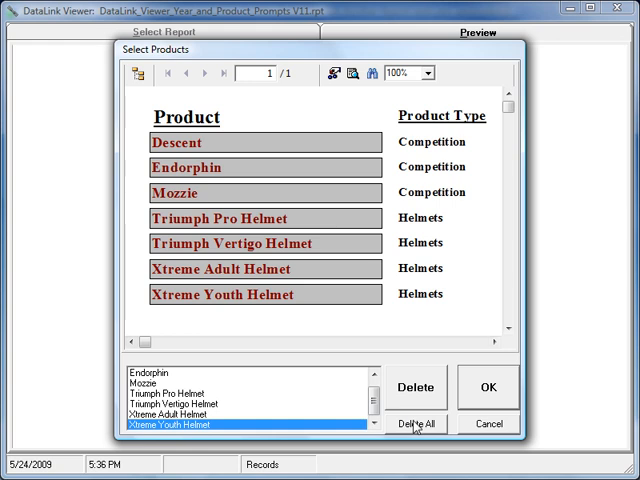
- Clear the chosen products, then add all seven, including Xtreme Adult and Youth Helmets
click(415, 423)
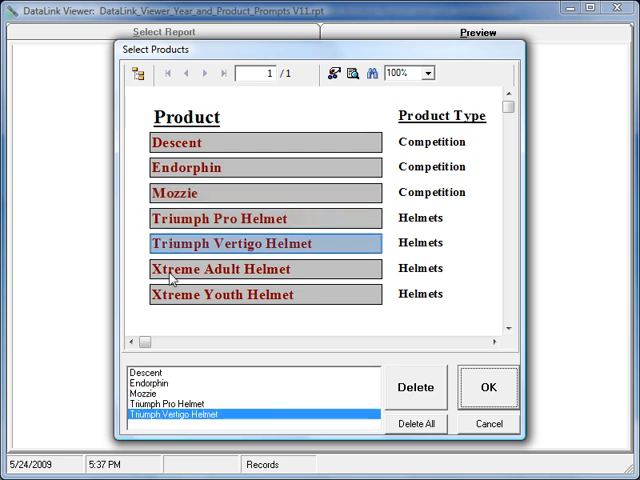
click(265, 294)
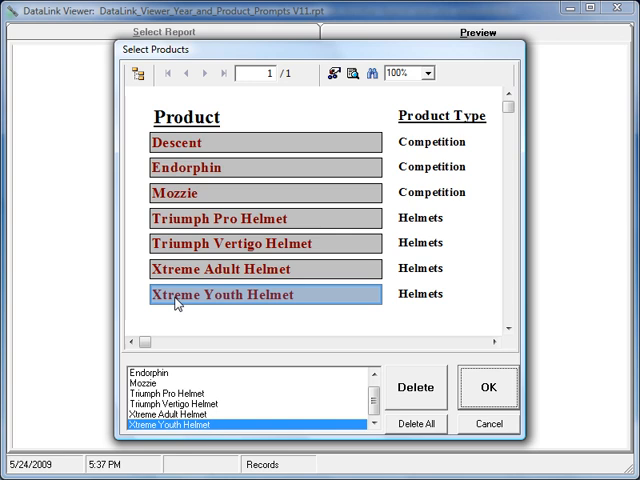
click(488, 387)
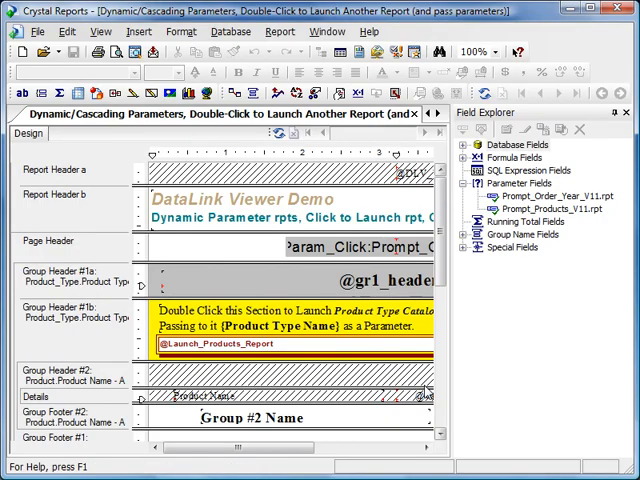
mouse_move(175, 303)
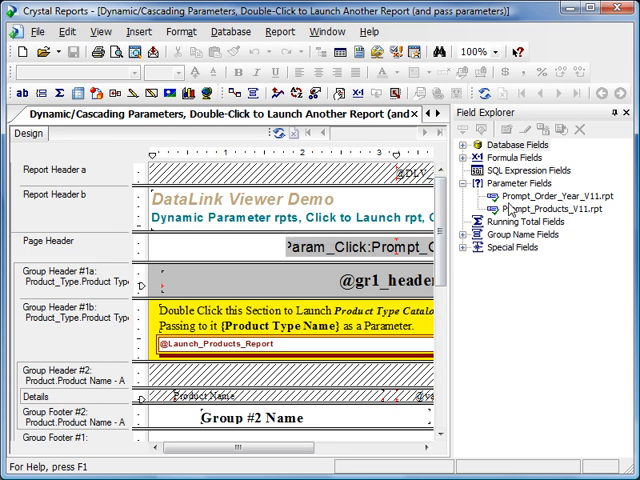
mouse_move(600, 207)
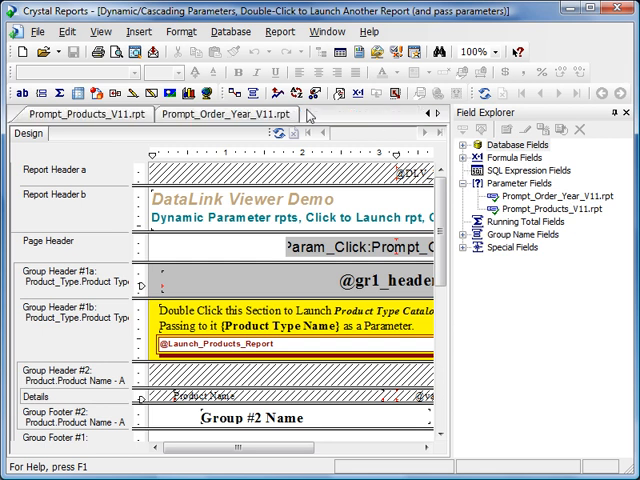
click(227, 113)
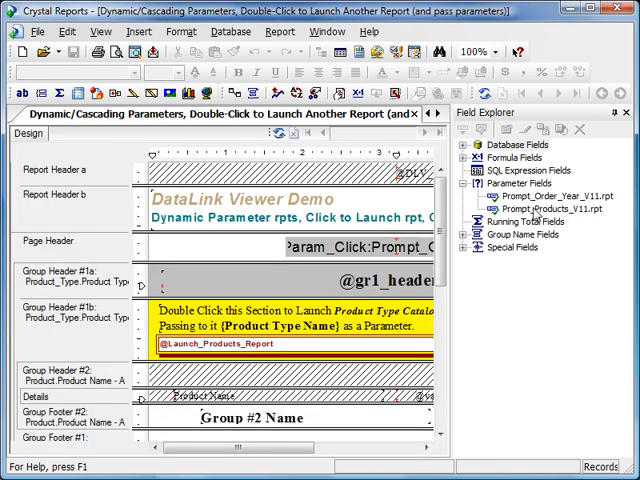
mouse_move(607, 222)
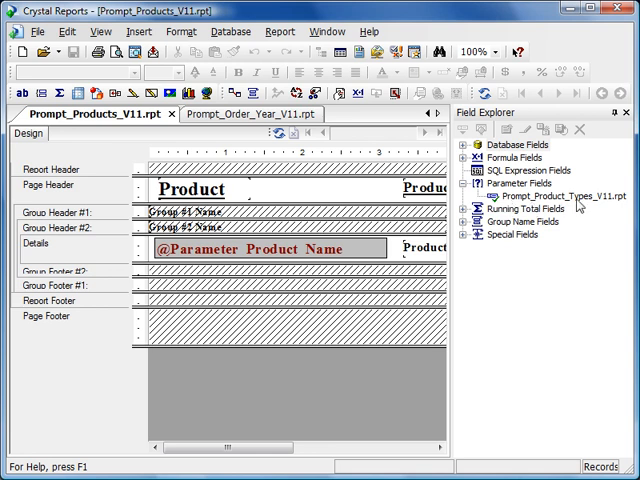
mouse_move(538, 208)
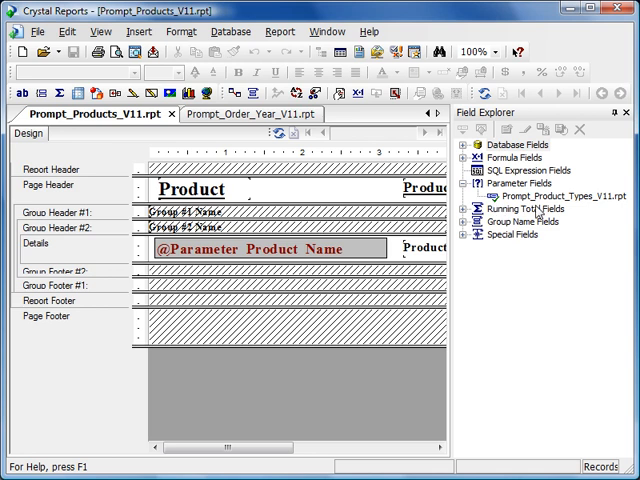
mouse_move(593, 207)
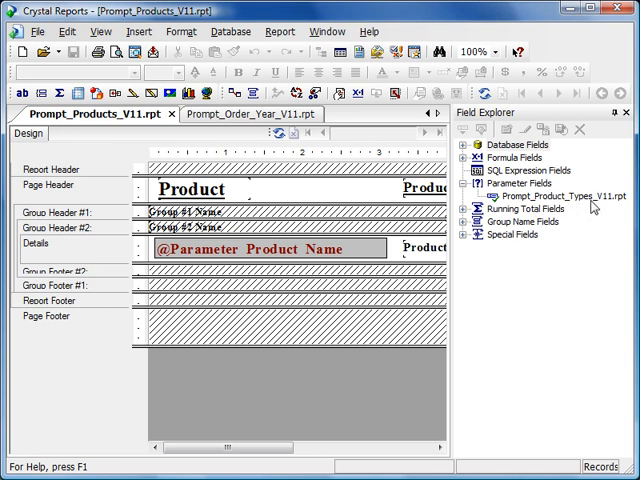